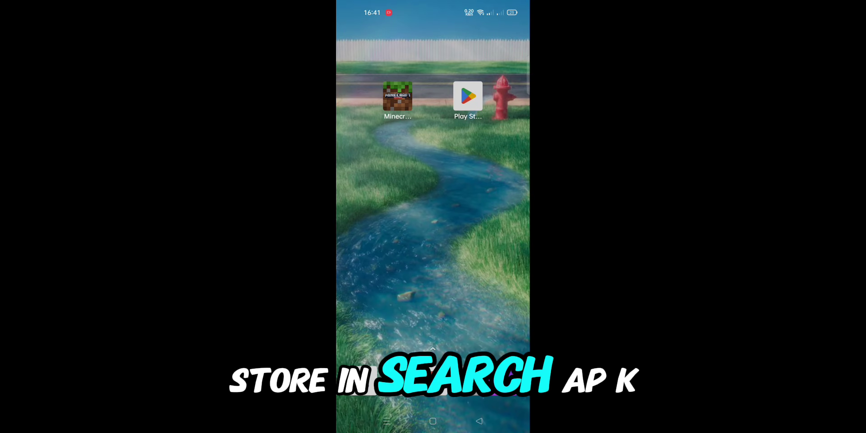
Find apk-signer by Tra-On via Play Store search for 'apk signer' and install it
{"action": "left_click", "coordinate": [467, 95]}
{"action": "type", "text": "apk sign"}
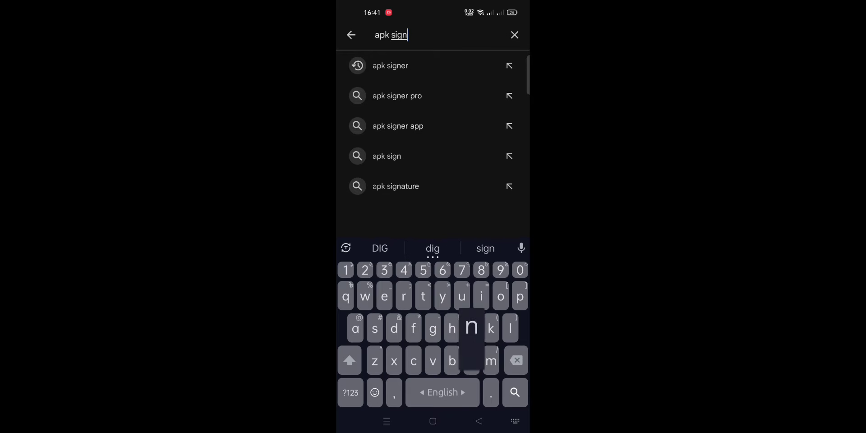
{"action": "left_click", "coordinate": [390, 65]}
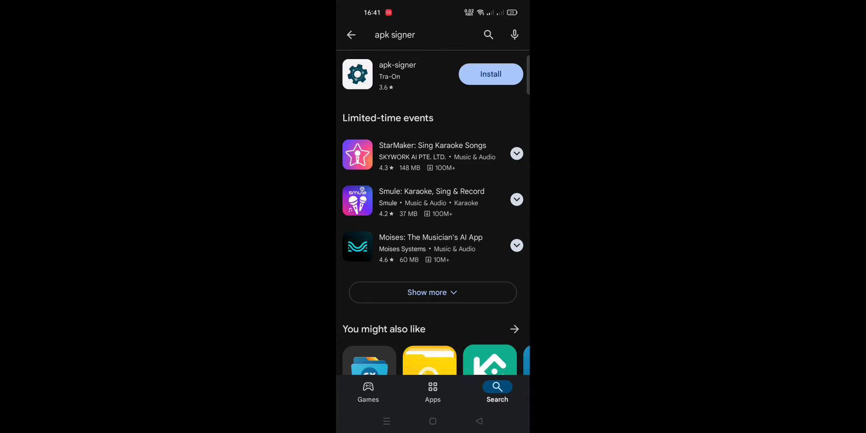
{"action": "left_click", "coordinate": [397, 74]}
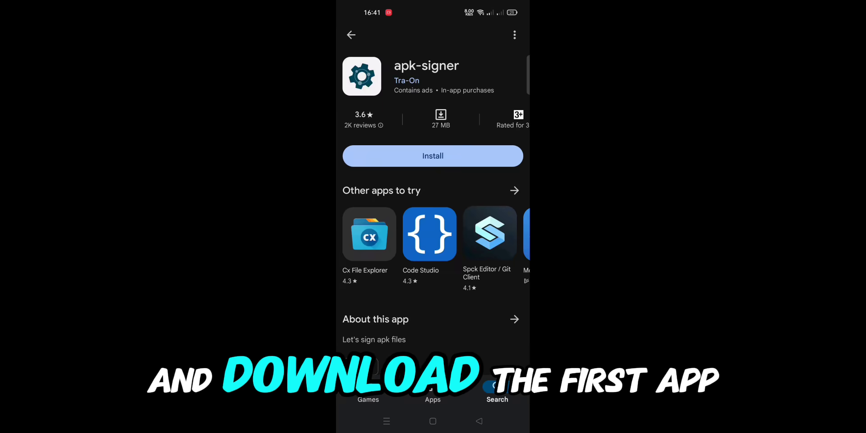
{"action": "left_click", "coordinate": [432, 156]}
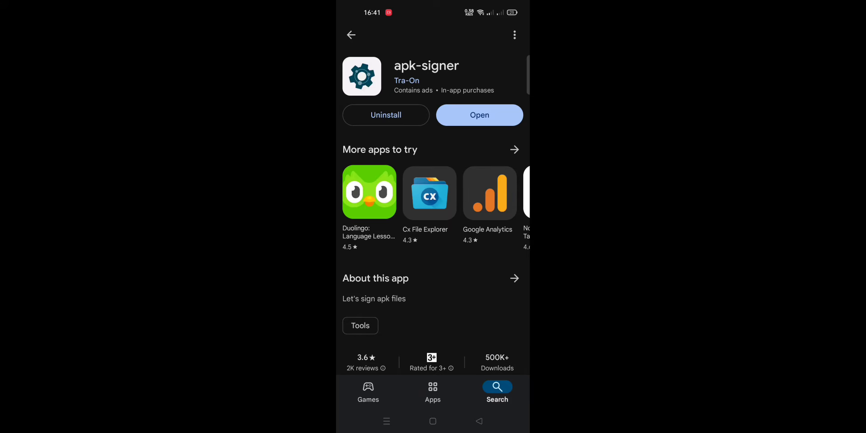
Sign minecraft-1-21-2.apk from ASD and save it as minecraft-1-21-2.signed.apk alongside the original
{"action": "left_click", "coordinate": [479, 114]}
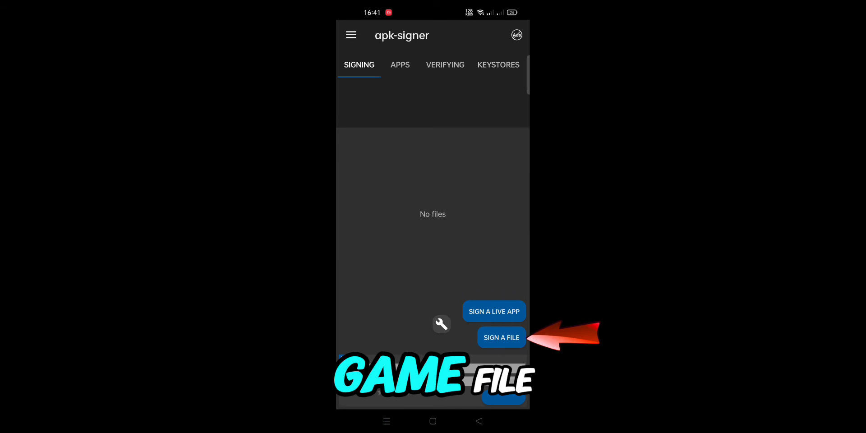
{"action": "left_click", "coordinate": [500, 338]}
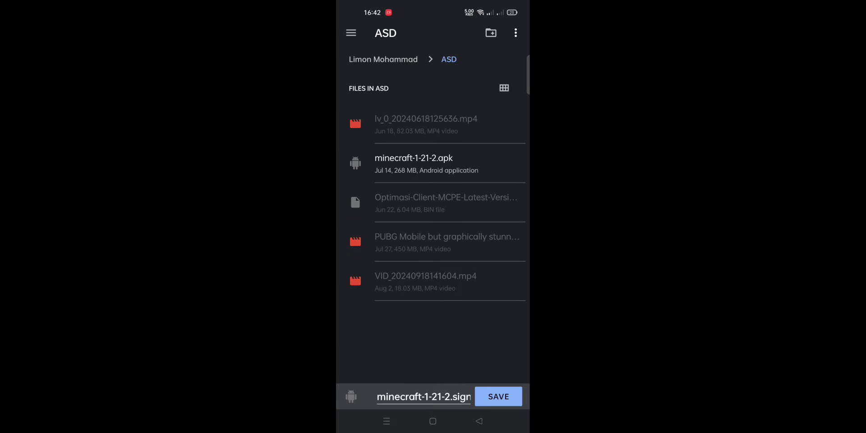
{"action": "left_click", "coordinate": [498, 397]}
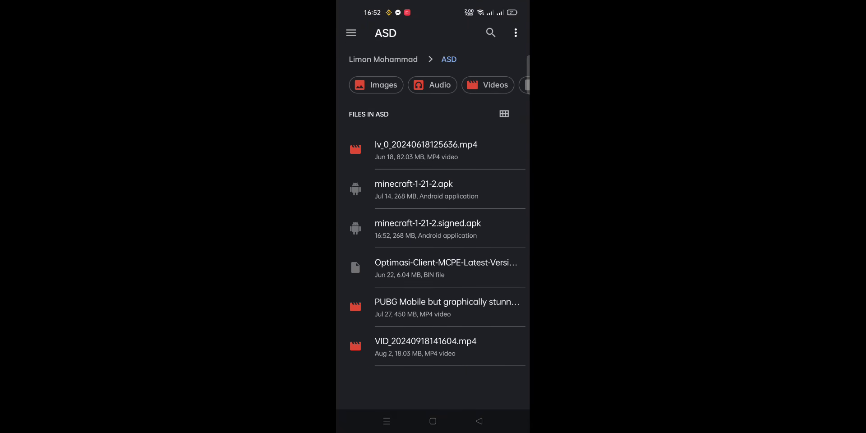
Install Minecraft from minecraft-1-21-2.signed.apk and confirm the installation is done
{"action": "left_click", "coordinate": [413, 184]}
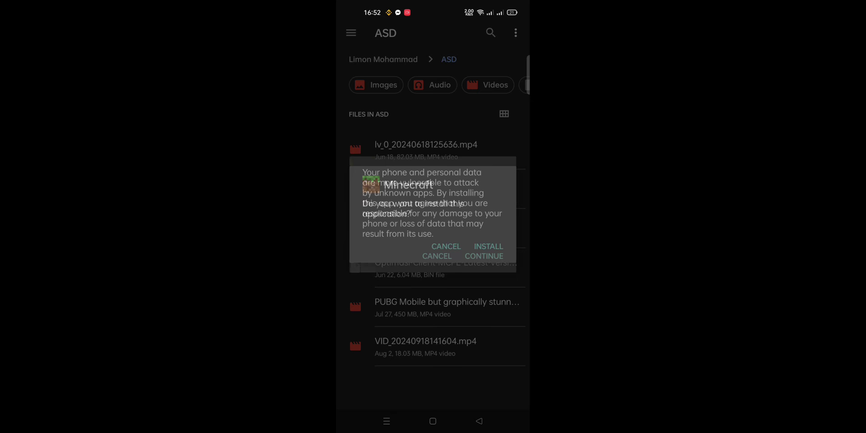
{"action": "left_click", "coordinate": [487, 246]}
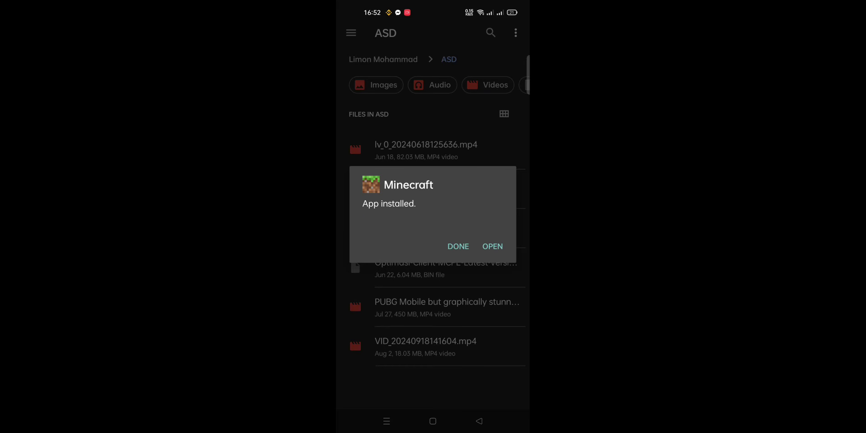
{"action": "left_click", "coordinate": [492, 245]}
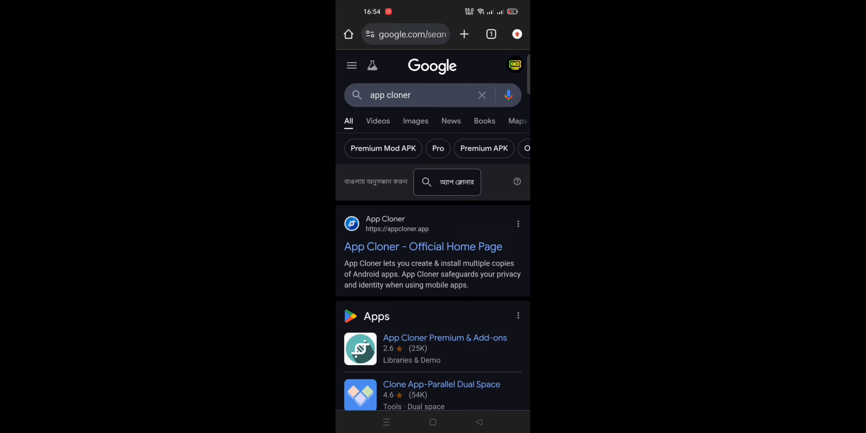
Download the App Cloner 2.19.1 APK from appcloner.app, keeping it despite the warning
{"action": "left_click", "coordinate": [424, 246]}
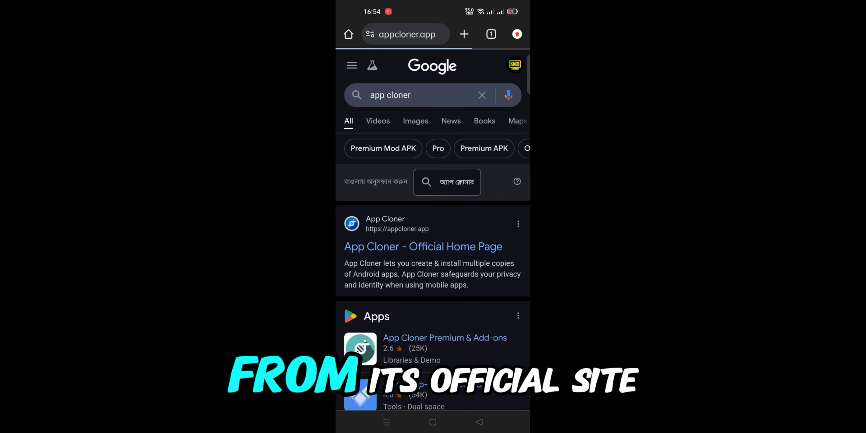
{"action": "left_click", "coordinate": [422, 246]}
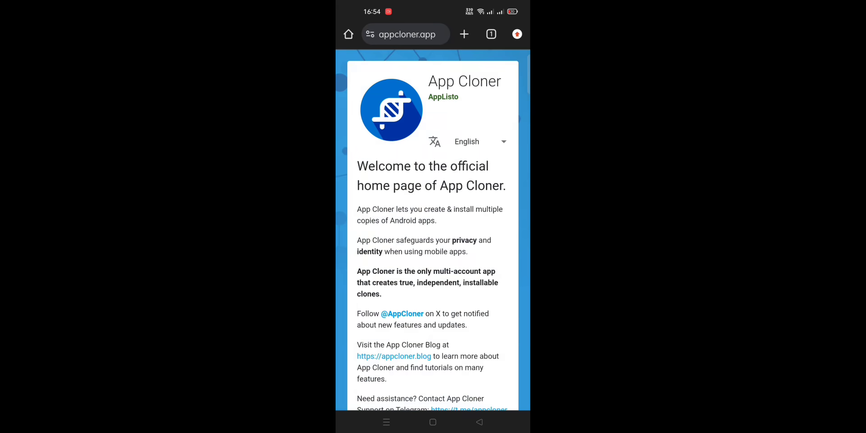
{"action": "scroll", "scroll_direction": "down", "scroll_amount": 3}
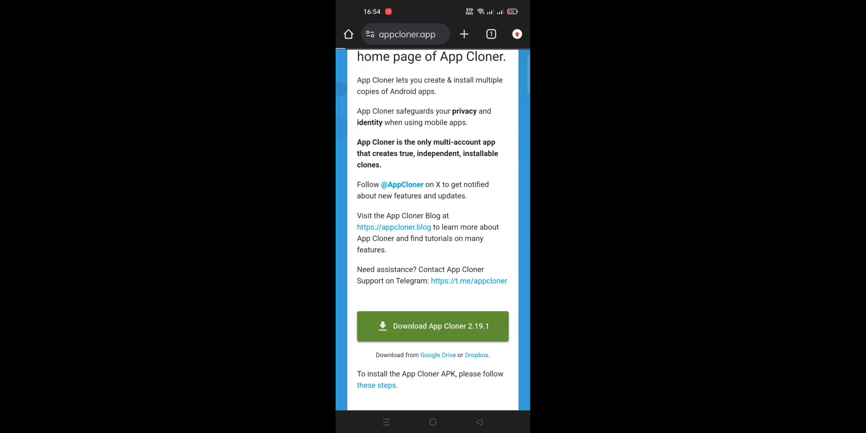
{"action": "left_click", "coordinate": [434, 326]}
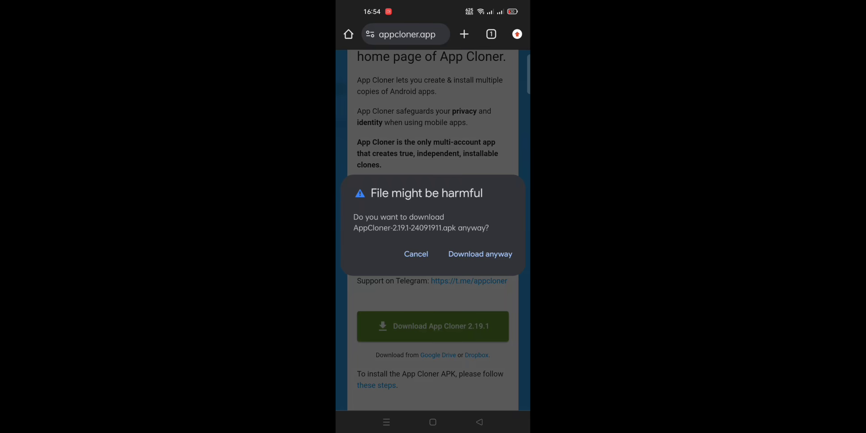
{"action": "left_click", "coordinate": [479, 255]}
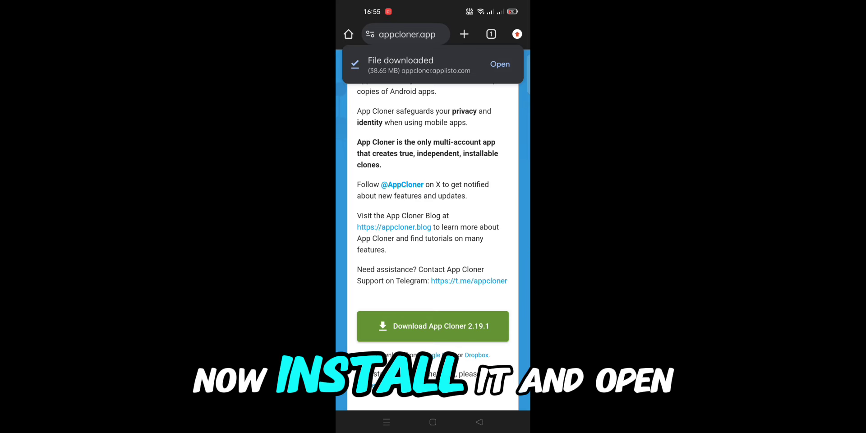
Install App Cloner from the downloaded APK file
{"action": "left_click", "coordinate": [499, 64]}
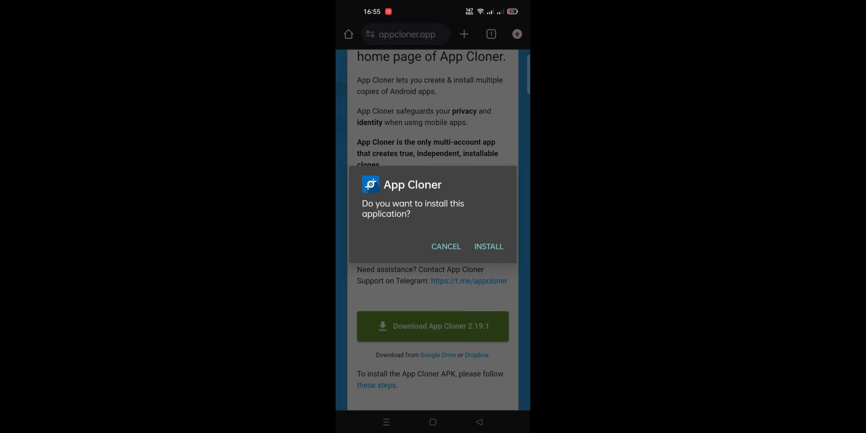
{"action": "left_click", "coordinate": [488, 246]}
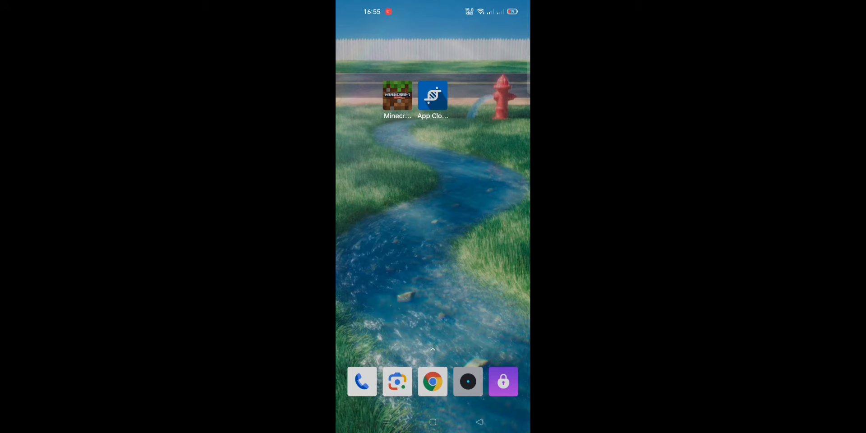
Accept App Cloner's terms and add the signed Minecraft APK in the APK files section
{"action": "left_click", "coordinate": [432, 97]}
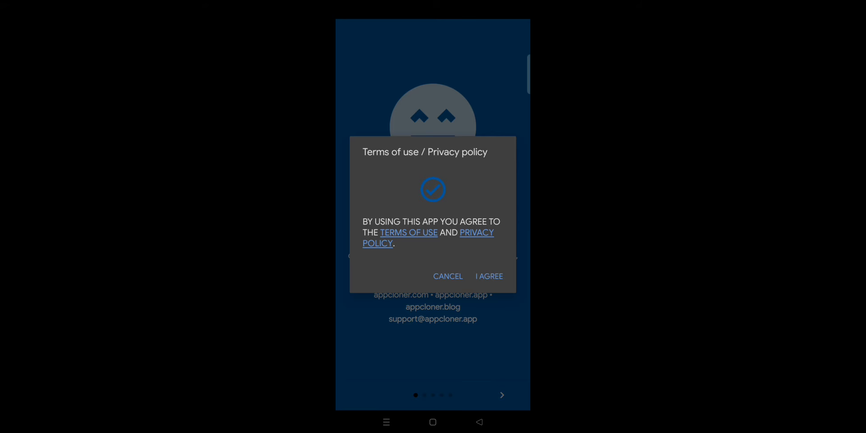
{"action": "left_click", "coordinate": [488, 276]}
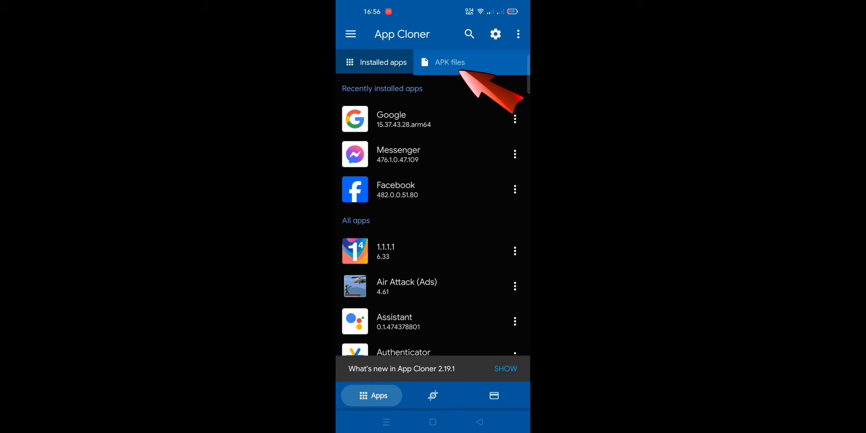
{"action": "left_click", "coordinate": [449, 63]}
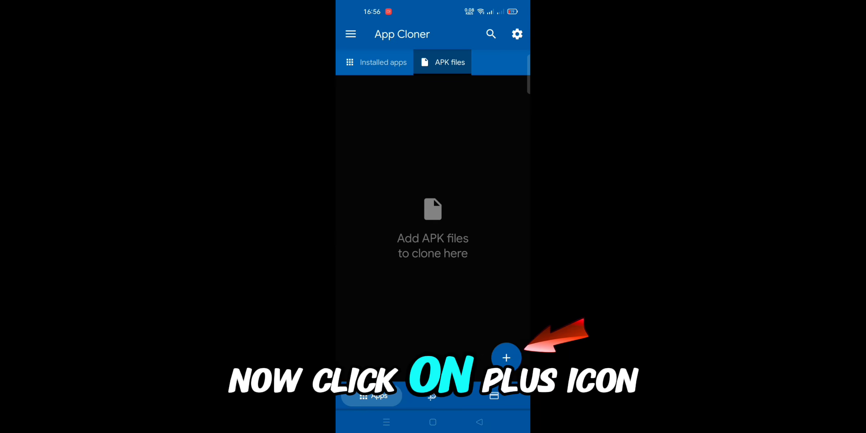
{"action": "left_click", "coordinate": [506, 358]}
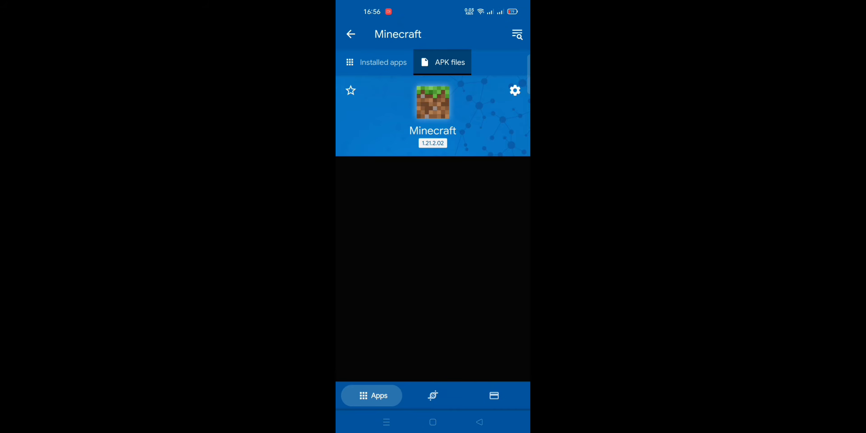
Set the Minecraft clone's cloning mode to Manifest in its cloning options
{"action": "left_click", "coordinate": [513, 90]}
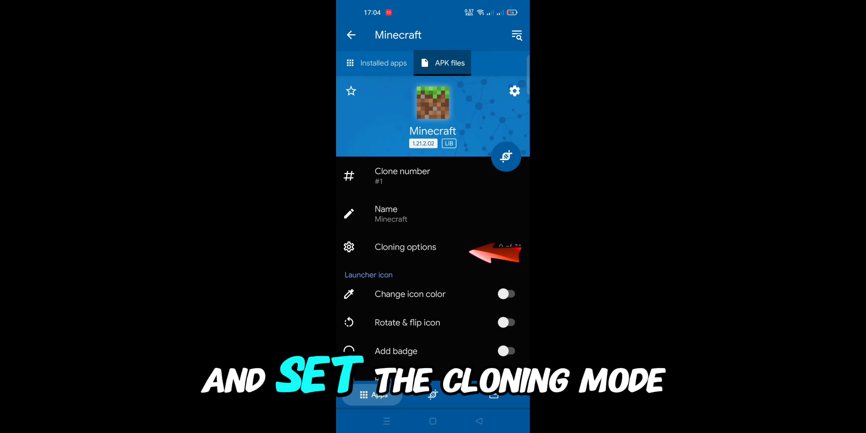
{"action": "left_click", "coordinate": [405, 247]}
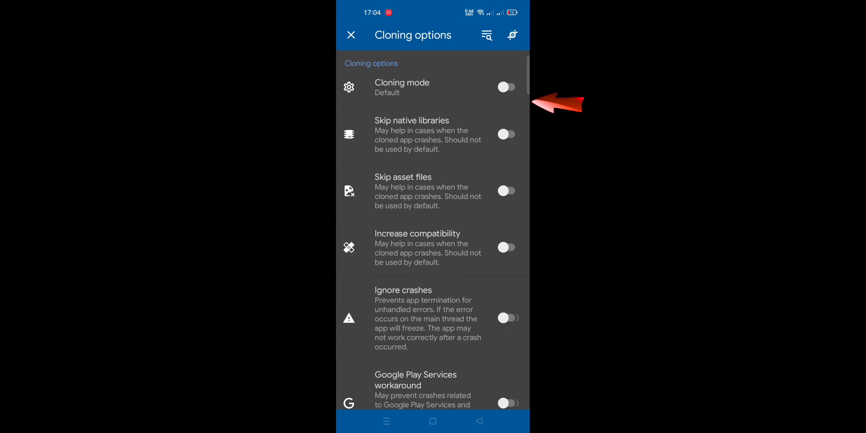
{"action": "left_click", "coordinate": [401, 88]}
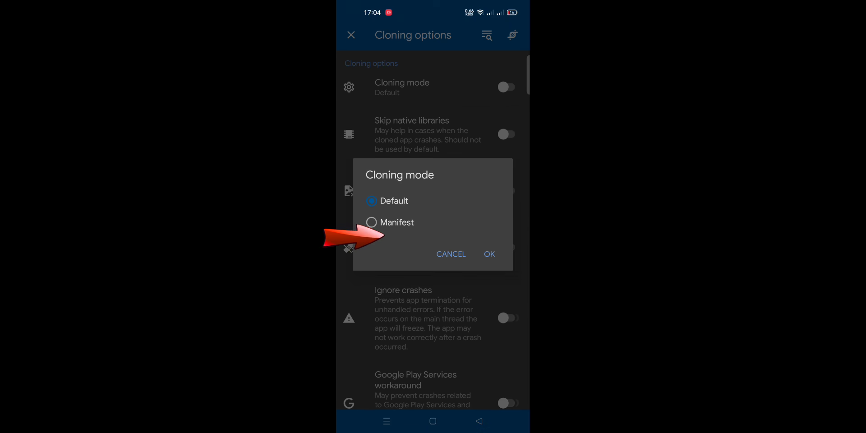
{"action": "left_click", "coordinate": [391, 222]}
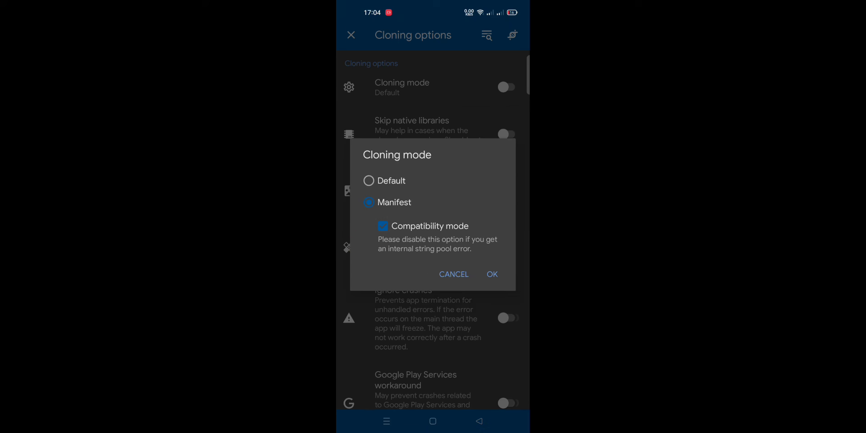
{"action": "left_click", "coordinate": [491, 275]}
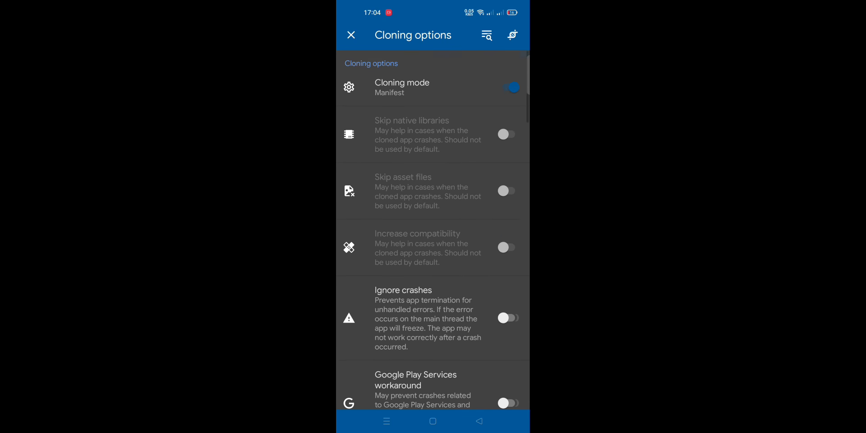
{"action": "left_click", "coordinate": [350, 35]}
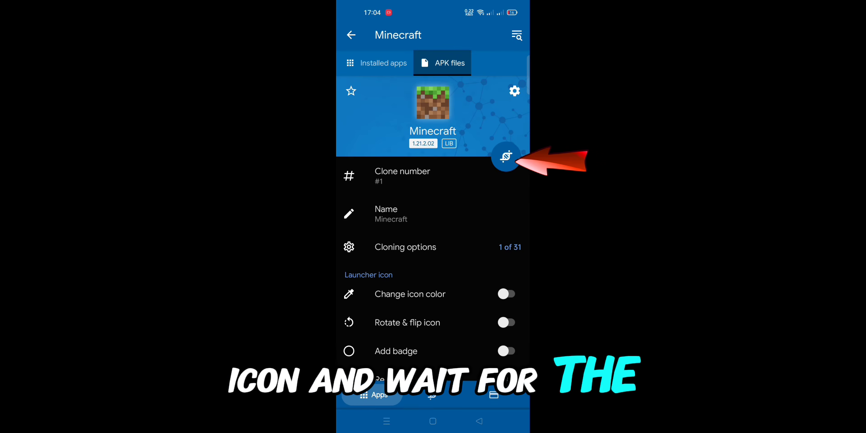
Start cloning Minecraft with the Manifest mode applied
{"action": "left_click", "coordinate": [505, 159]}
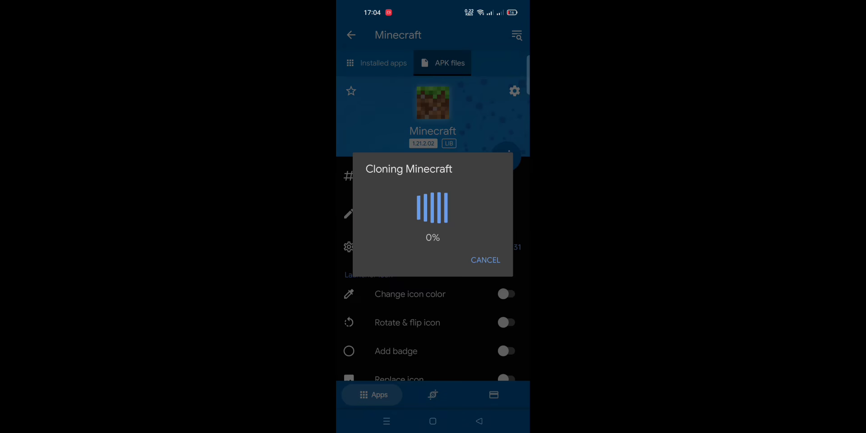